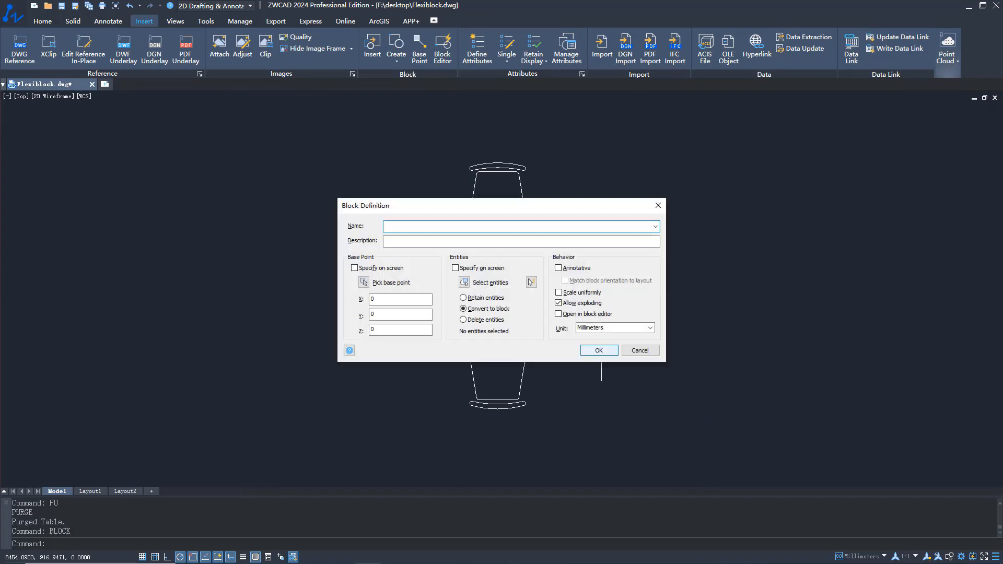
Create a block named 'Table' from the square table and its four chairs
type("Table")
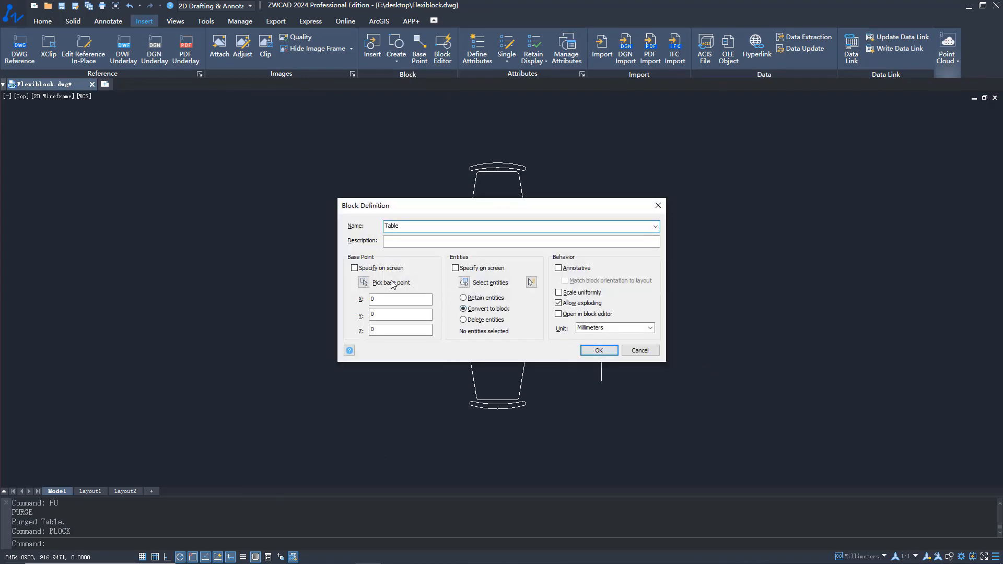
left_click(363, 282)
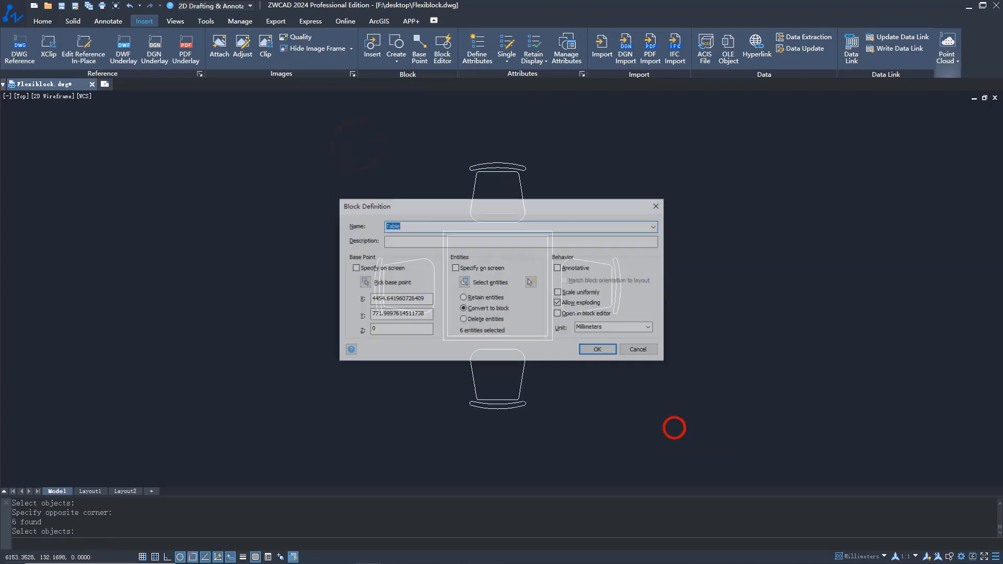
left_click(596, 349)
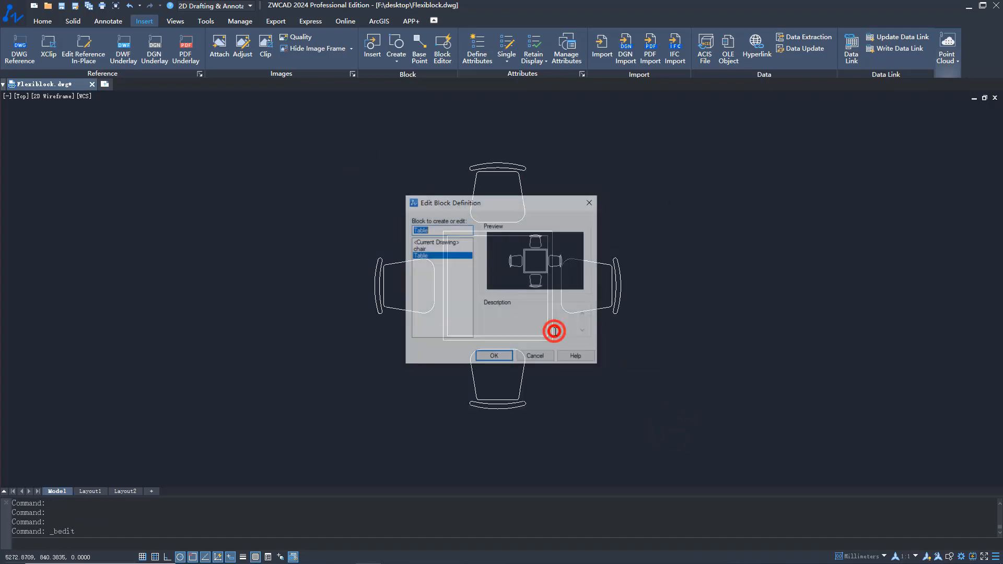
Open the Table block in Block Editor and add a Linear parameter along the bottom edge
left_click(492, 355)
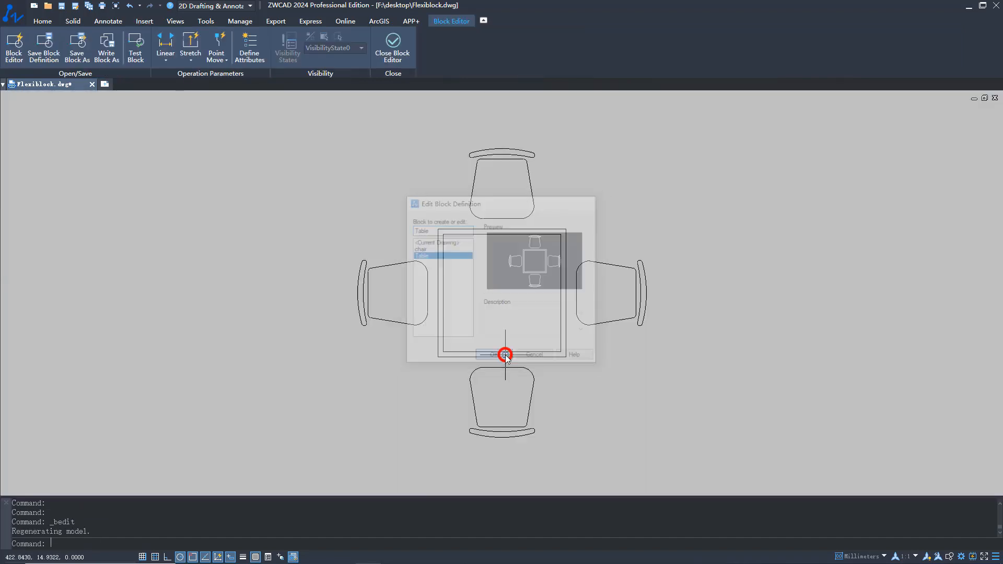
left_click(504, 354)
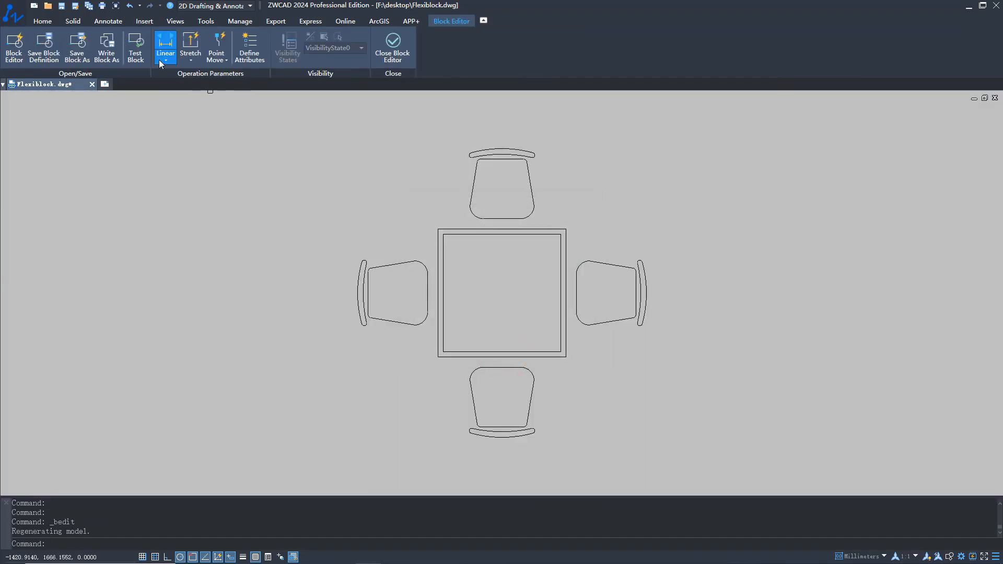
left_click(165, 45)
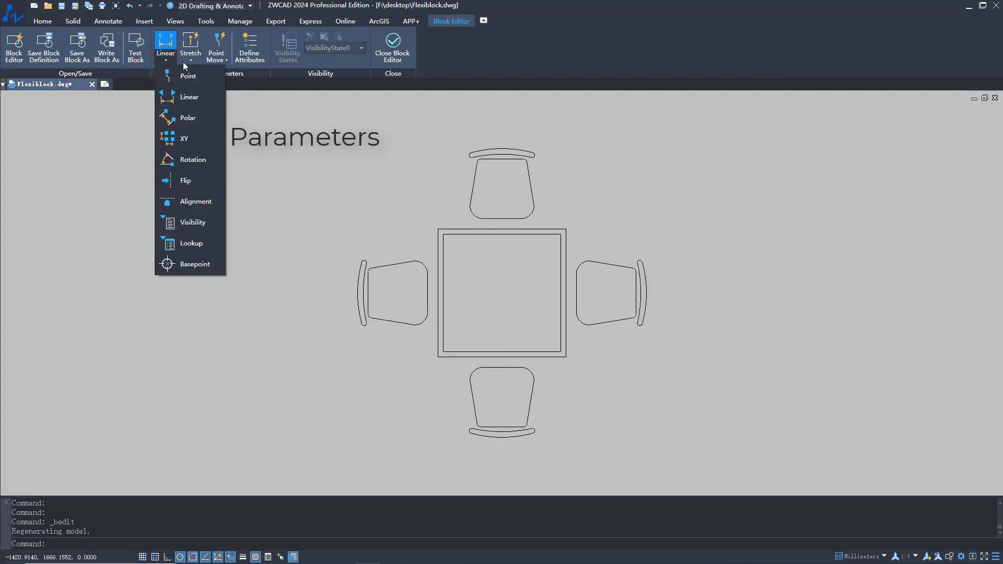
left_click(190, 46)
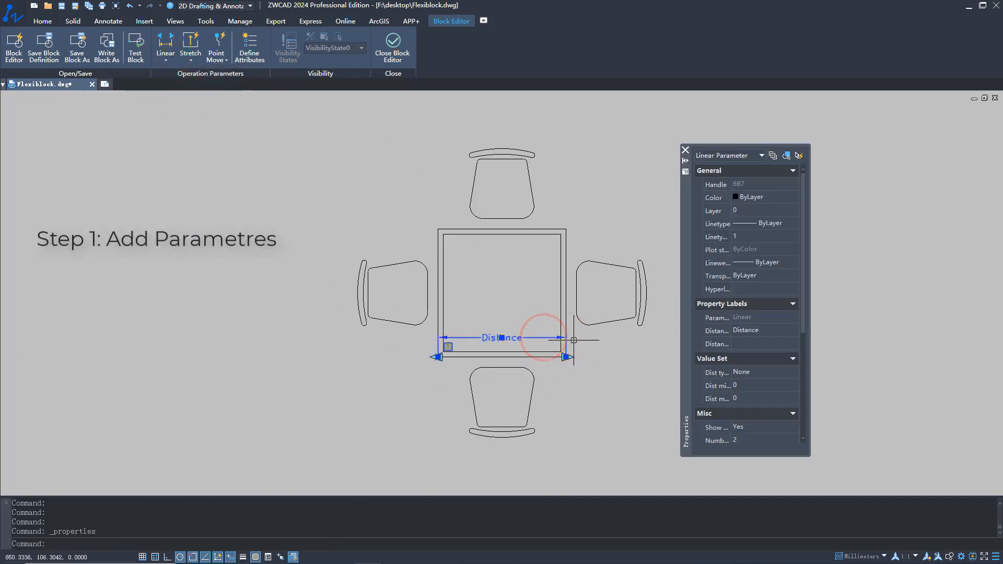
Set the distance type to List with values 800, 1400 and 2000
left_click(792, 371)
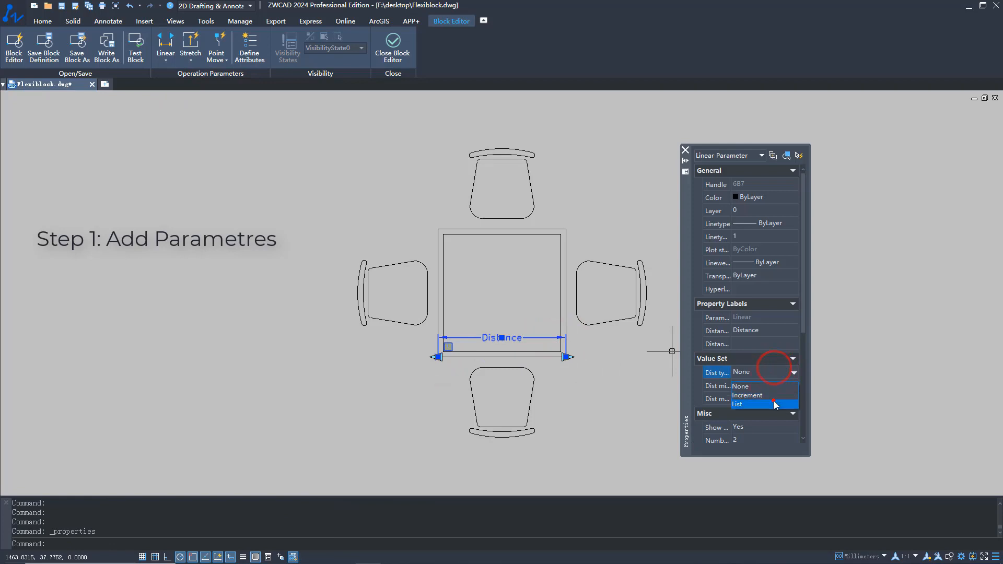
left_click(752, 404)
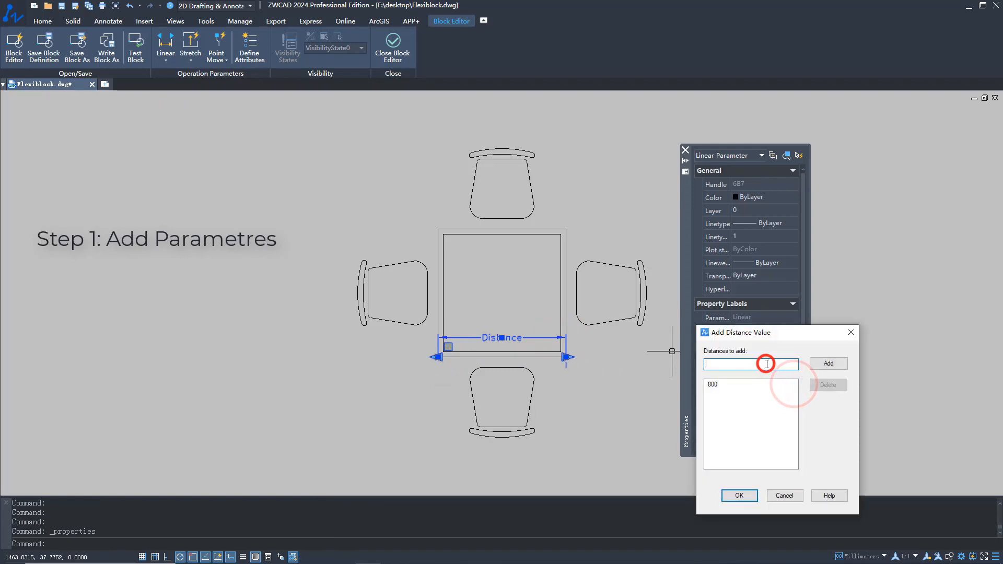
left_click(826, 363)
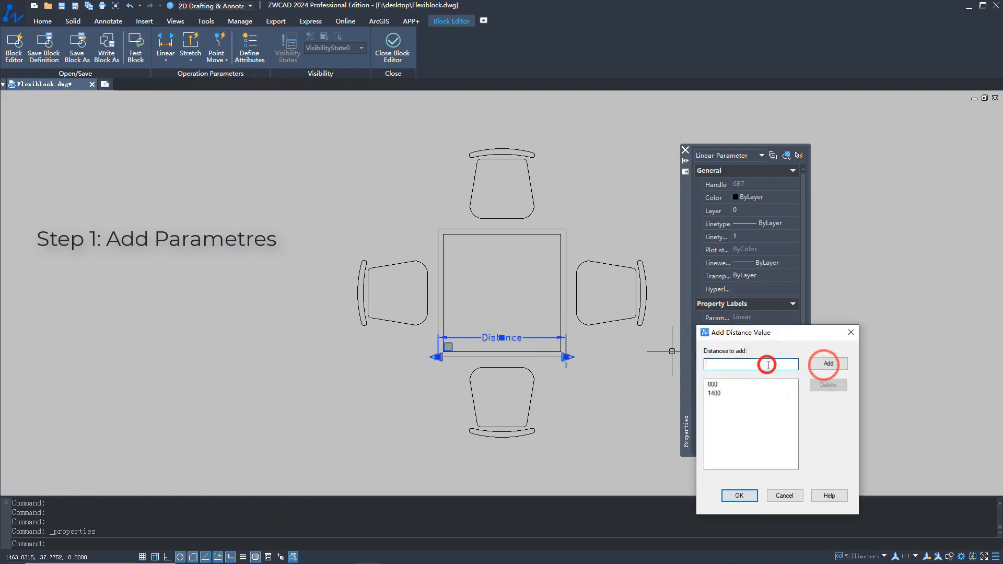
left_click(826, 363)
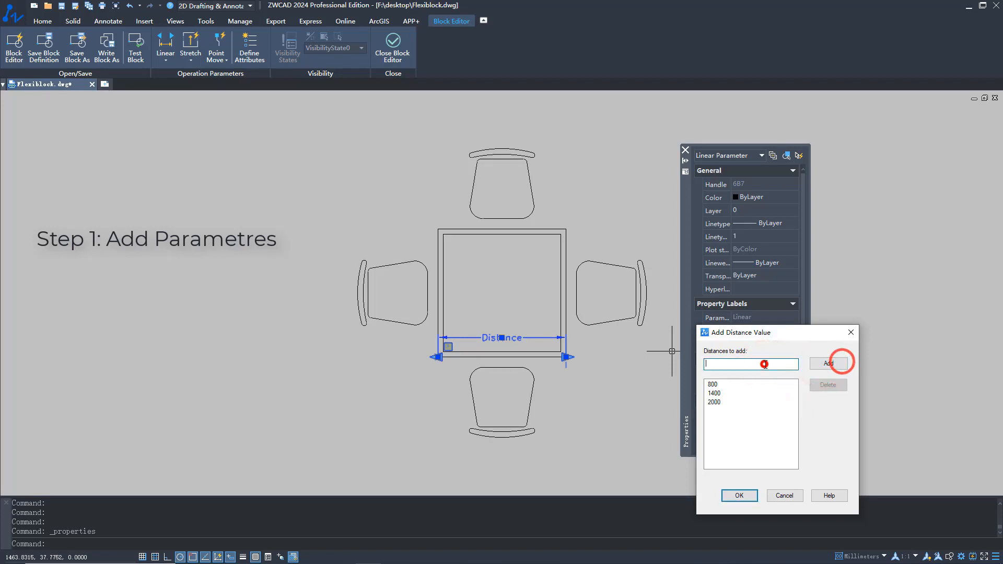
left_click(827, 363)
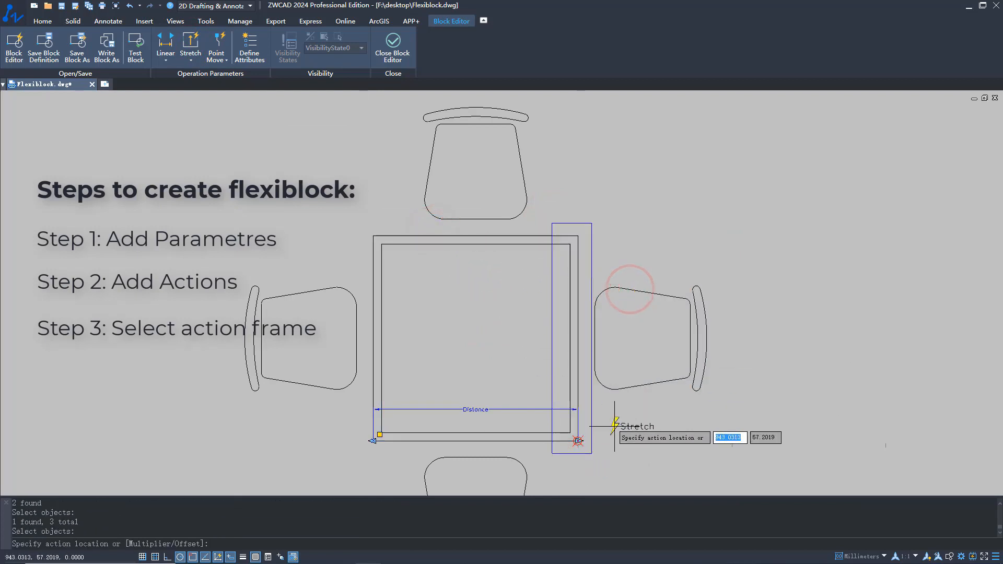
Place the Stretch action for the table's right side beside the Distance parameter
left_click(392, 45)
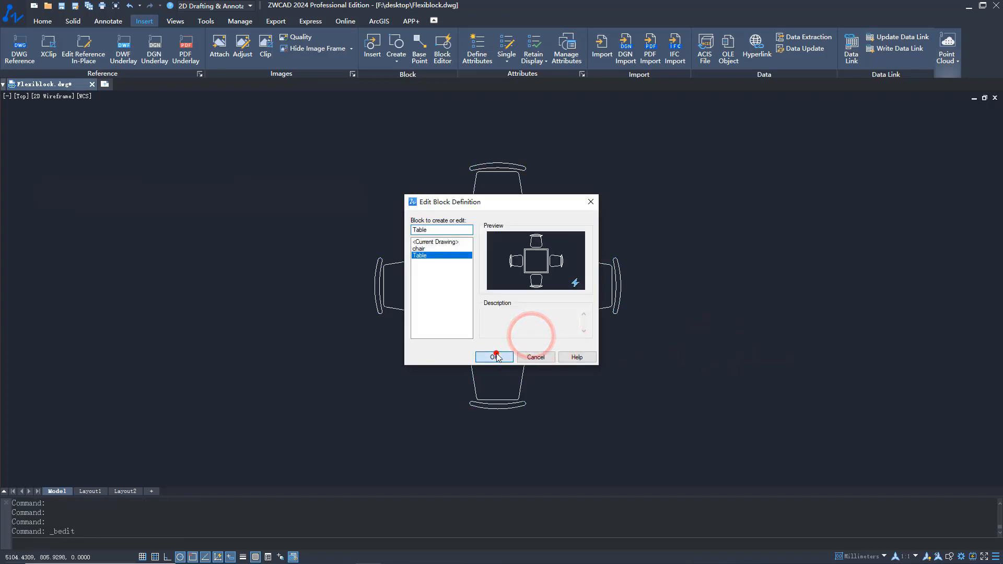
Add an Array action with column spacing to the Distance parameter and save the Table block
left_click(491, 357)
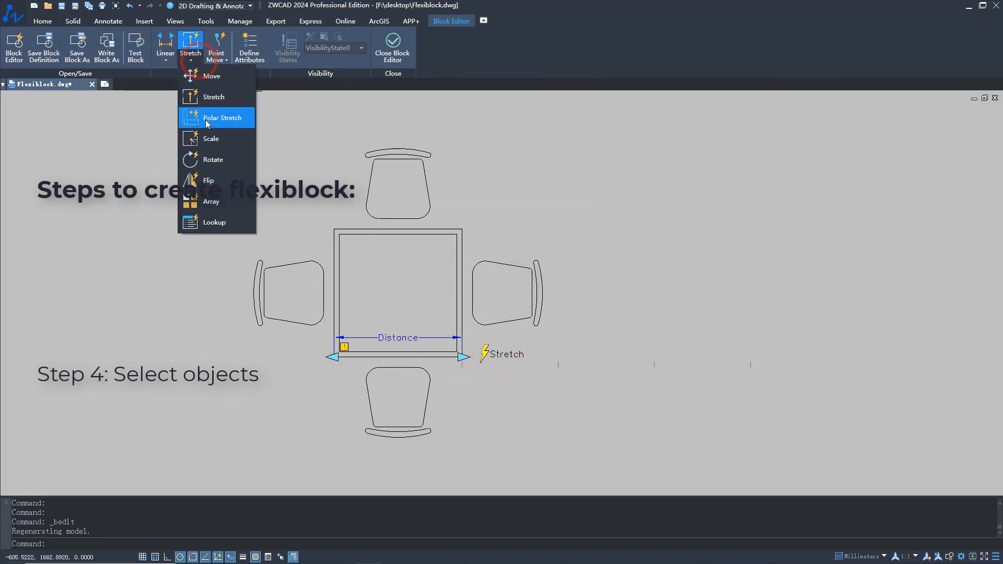
left_click(211, 201)
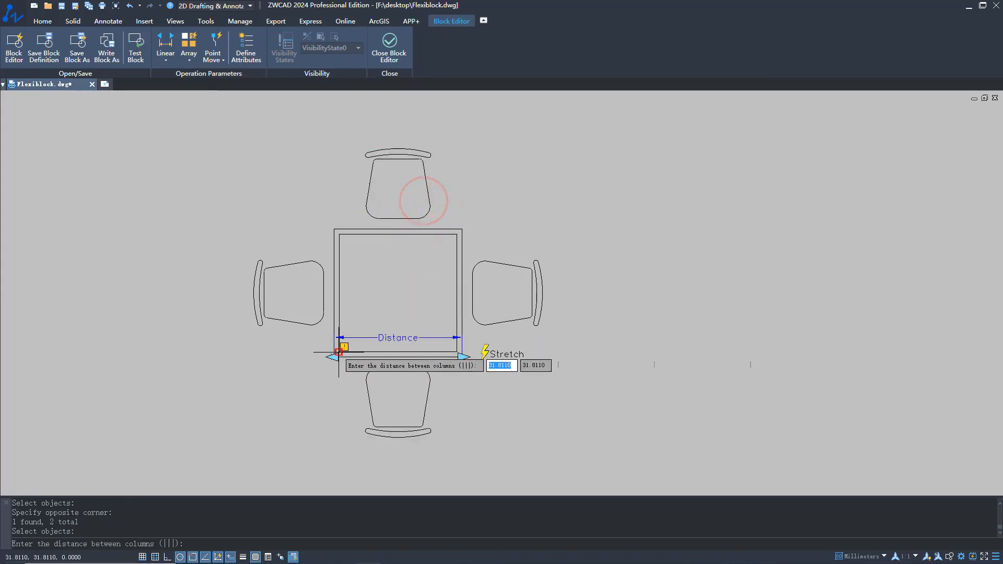
left_click(461, 359)
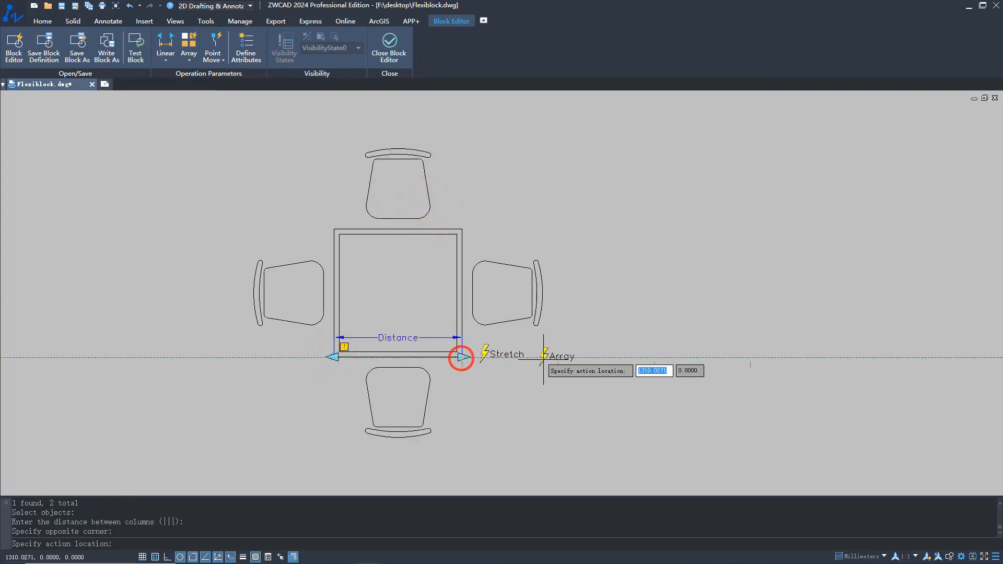
left_click(389, 44)
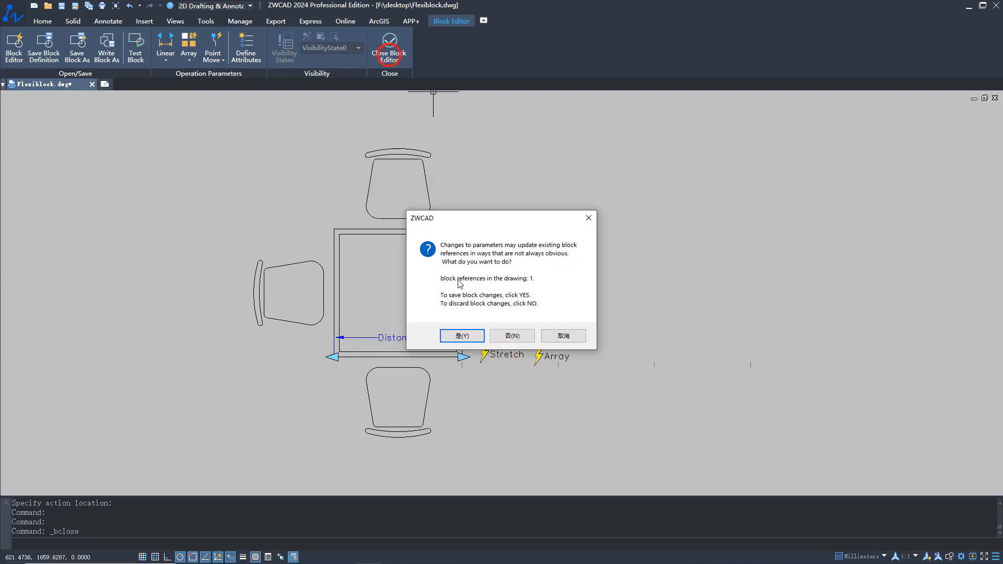
left_click(461, 336)
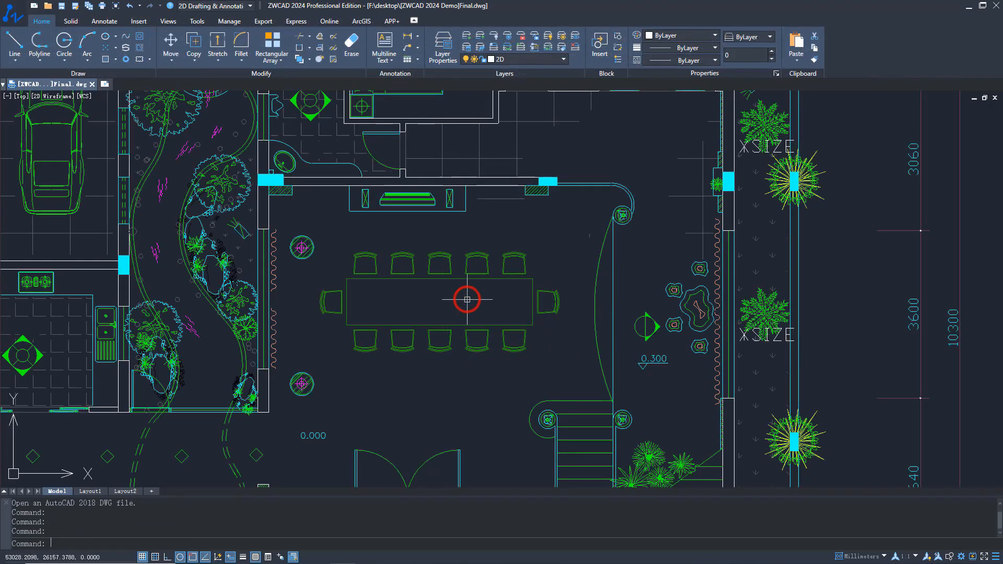
mouse_move(473, 278)
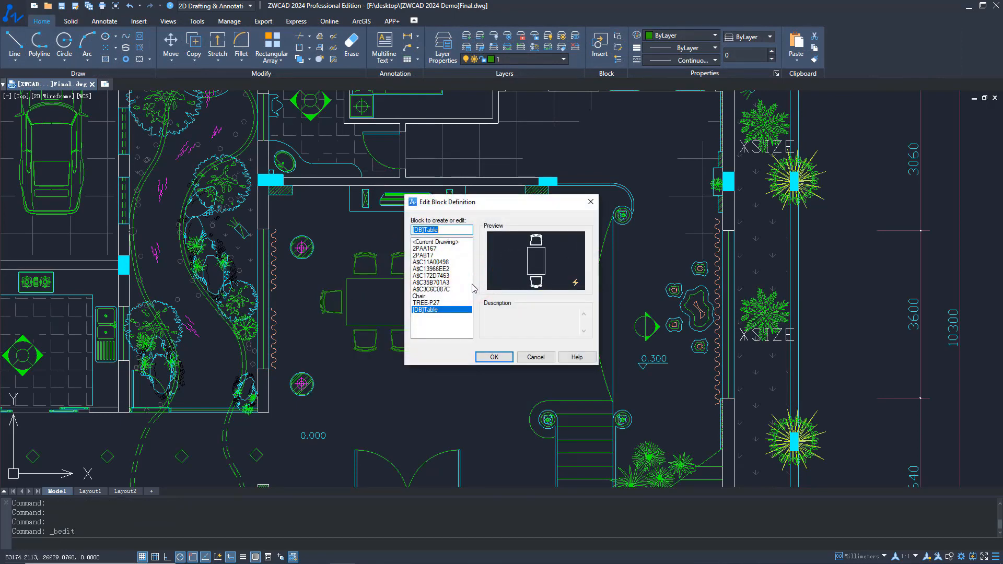
Open [DB]Table in Block Editor and accept converting it to a flexiblock
left_click(493, 356)
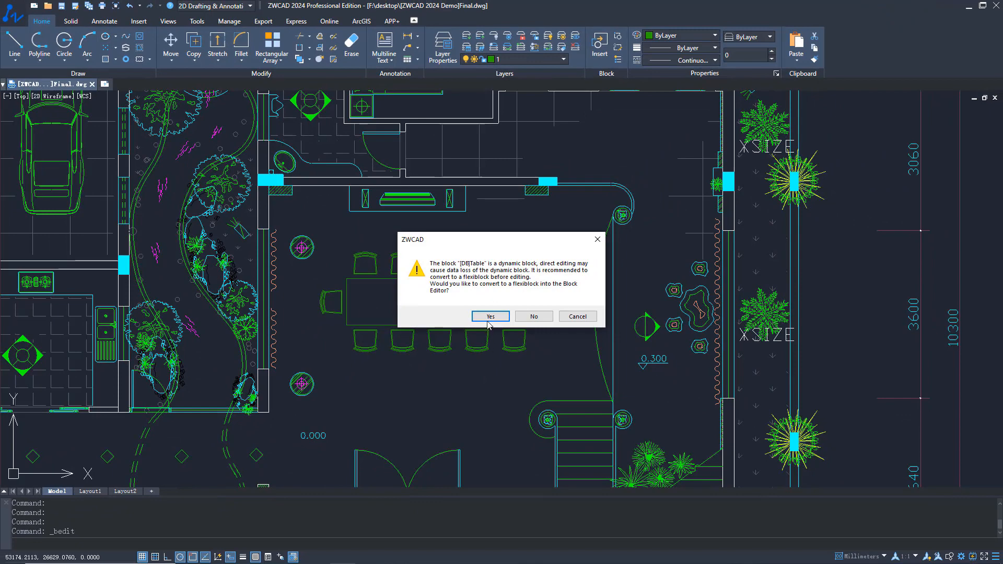
left_click(490, 316)
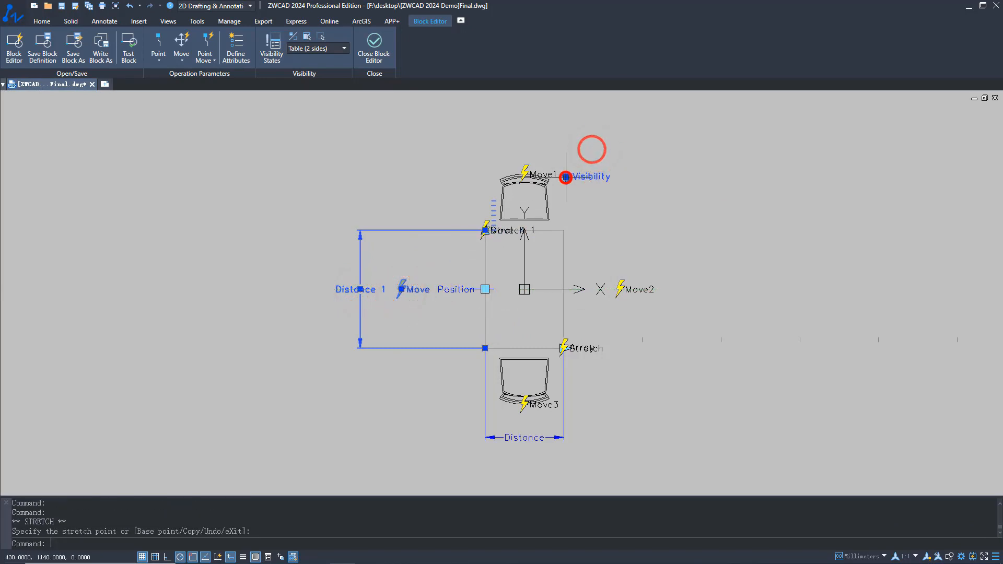
Close the Block Editor and save the converted [DB]Table changes
left_click(374, 43)
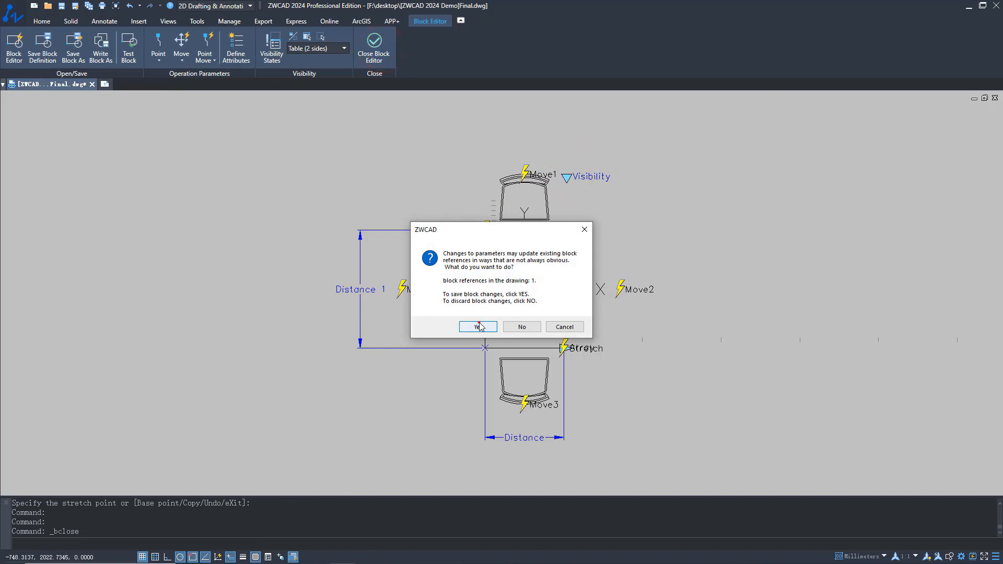
left_click(477, 327)
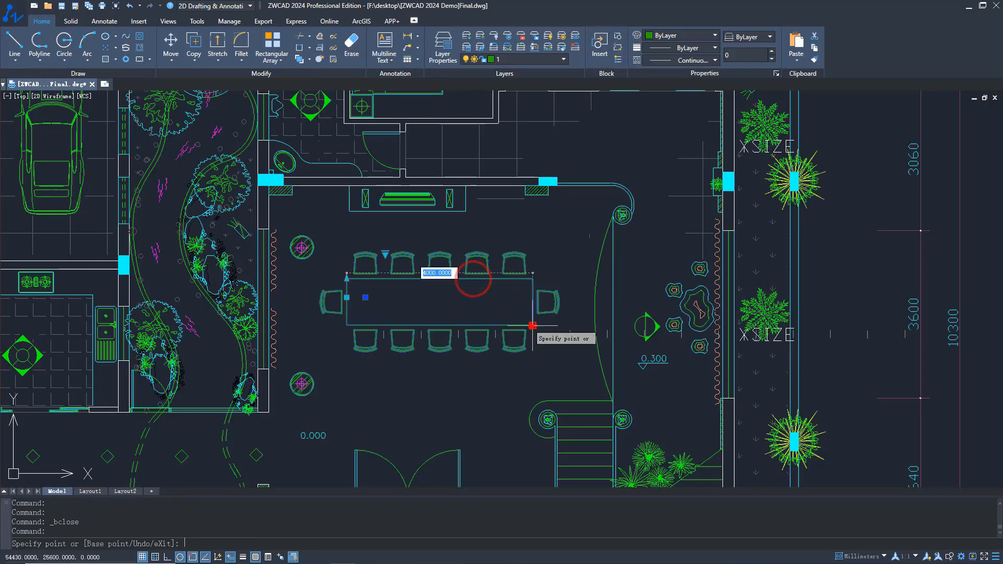